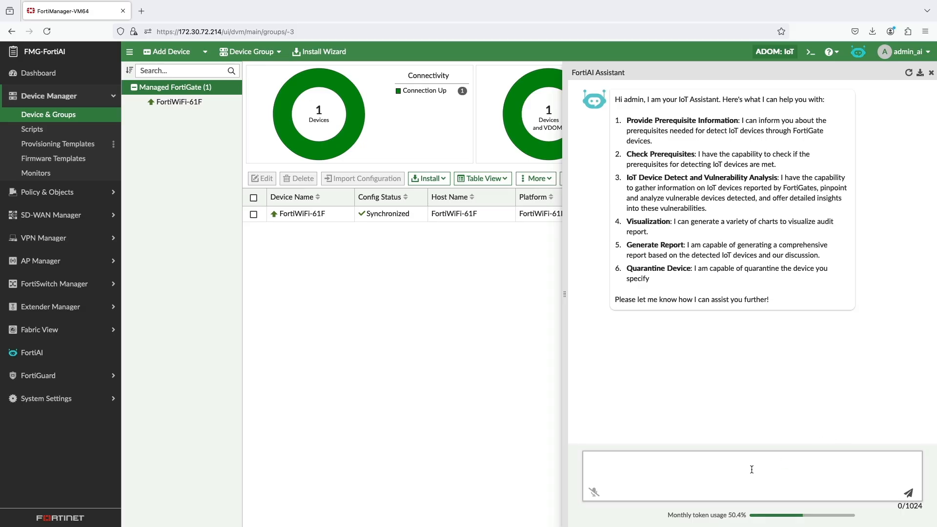
Ask FortiAI to check IoT prerequisites and run the check on FortiWiFi-61F
{"action": "type", "text": "Check prerequisites for IoT devices"}
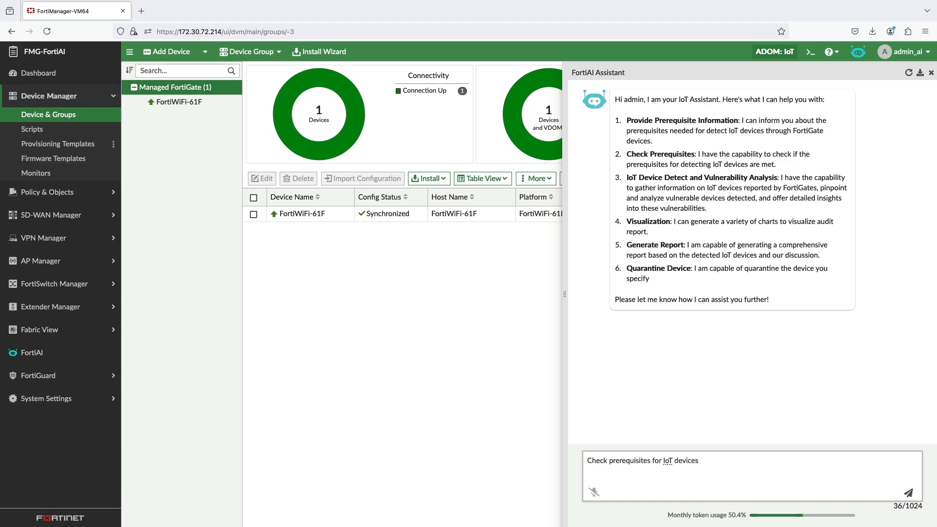
{"action": "left_click", "coordinate": [908, 493]}
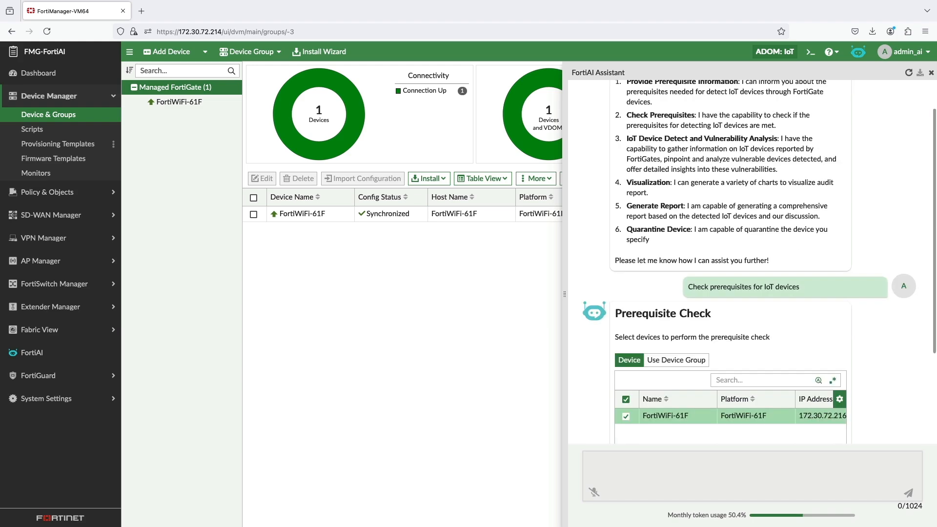
{"action": "left_click", "coordinate": [630, 402]}
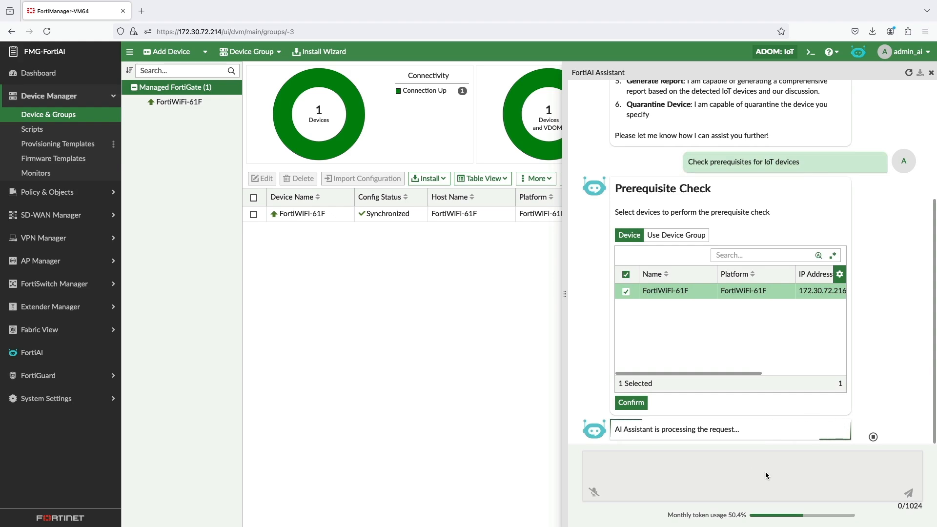
{"action": "left_click", "coordinate": [630, 402]}
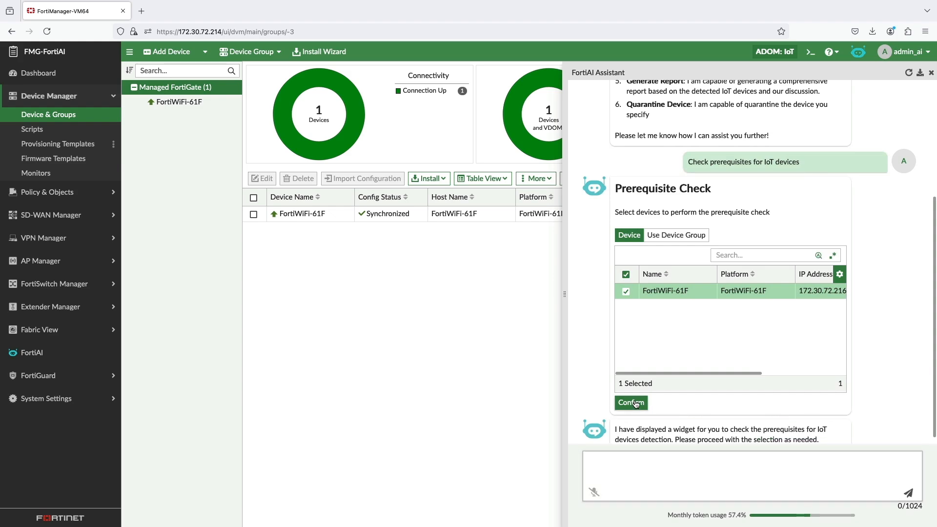
{"action": "left_click", "coordinate": [631, 402]}
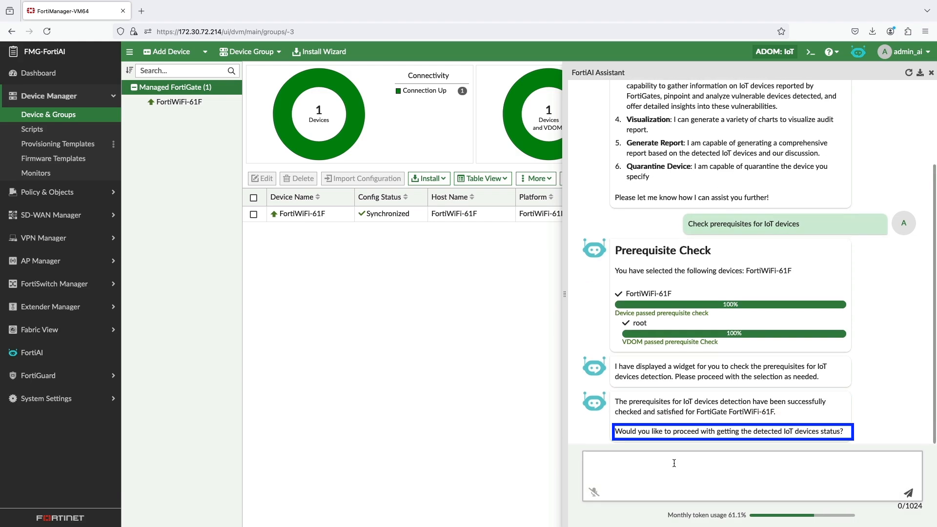
Request the detected IoT device status and confirm fetching data from FortiWiFi-61F
{"action": "type", "text": "Yes"}
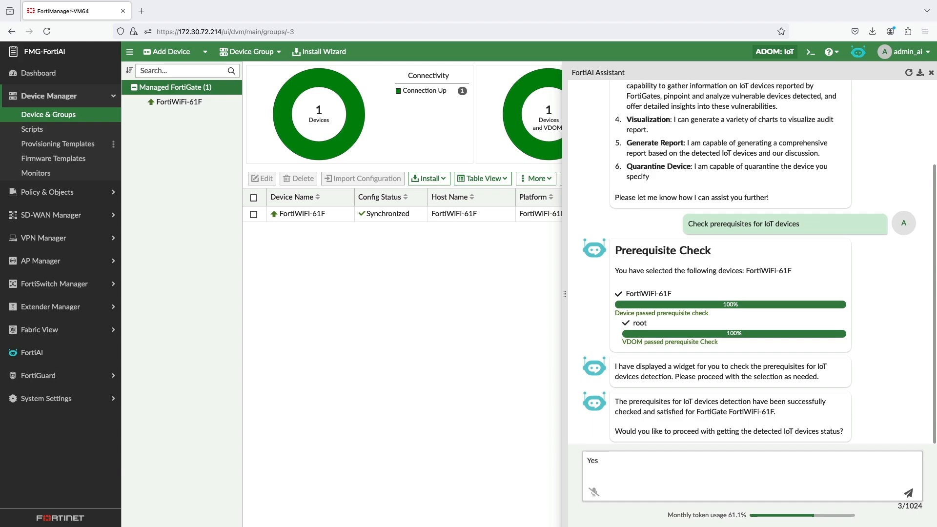
{"action": "type", "text": ", show the"}
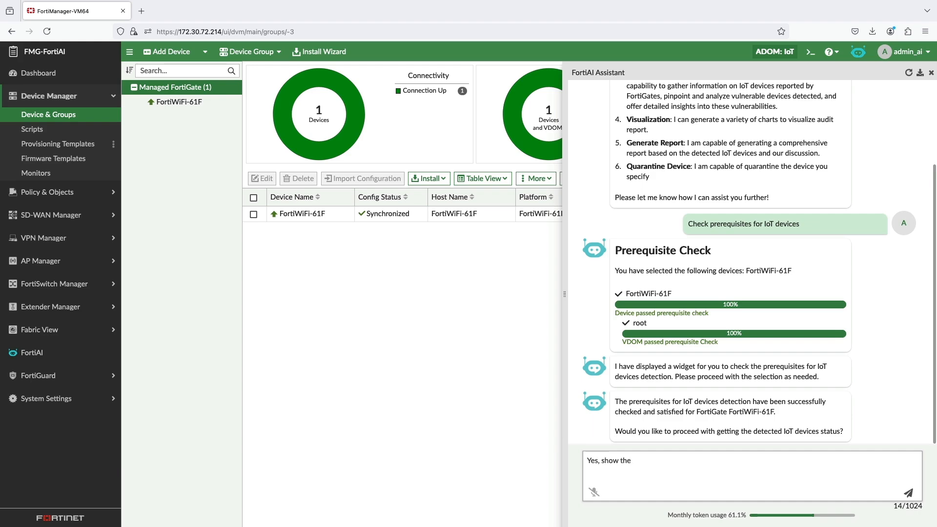
{"action": "type", "text": "IoT de"}
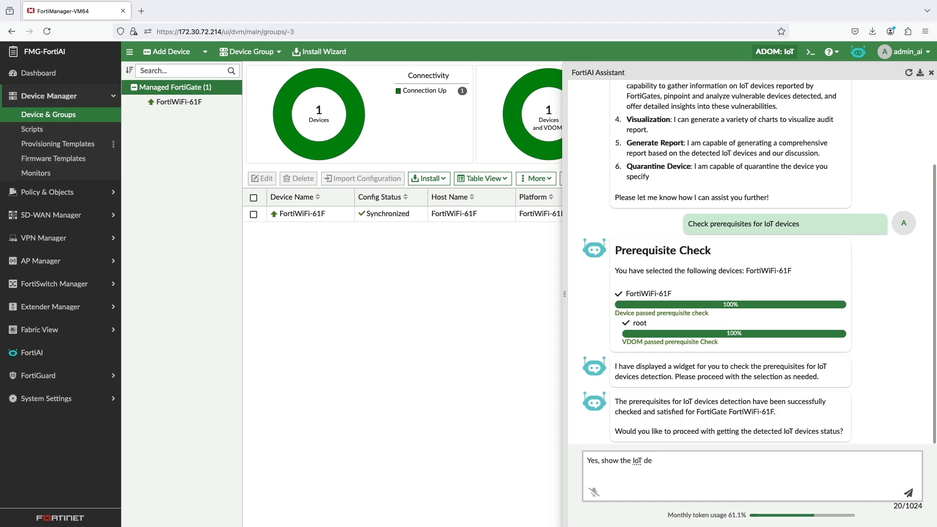
{"action": "type", "text": "tected"}
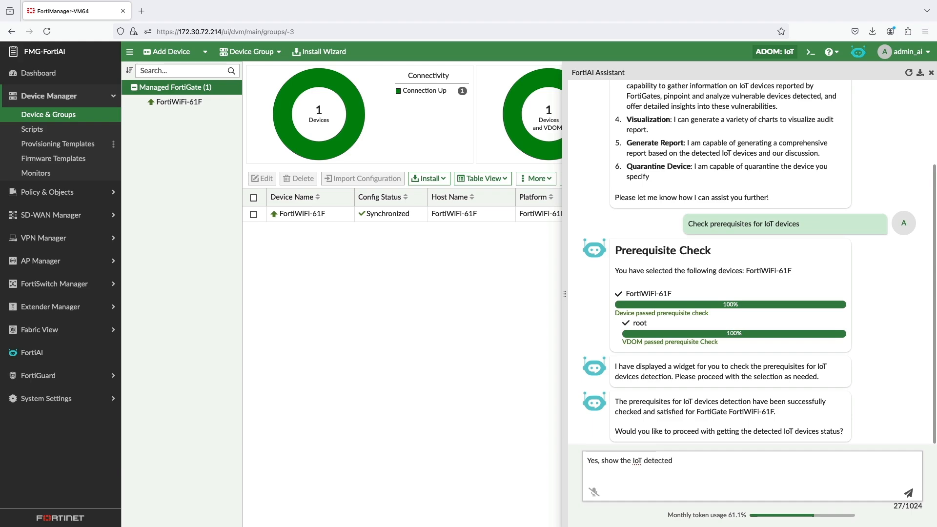
{"action": "type", "text": "device"}
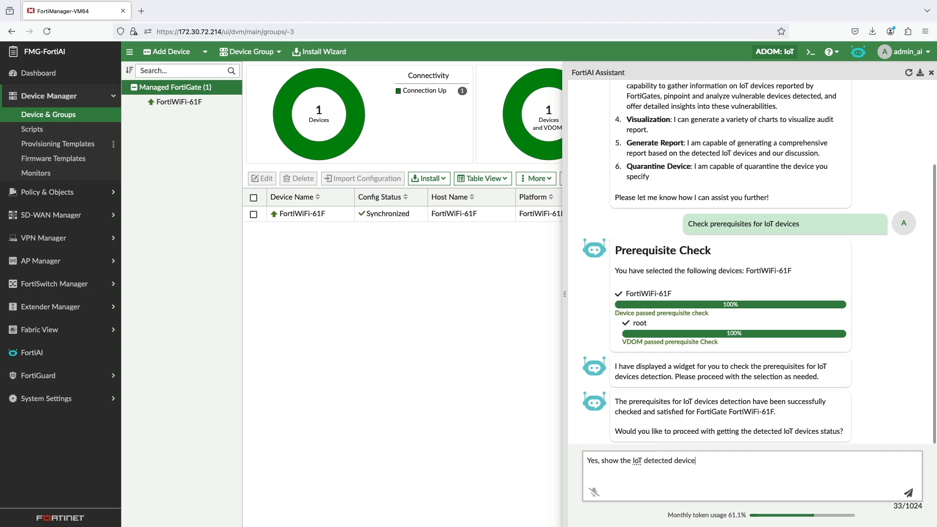
{"action": "left_click", "coordinate": [907, 492]}
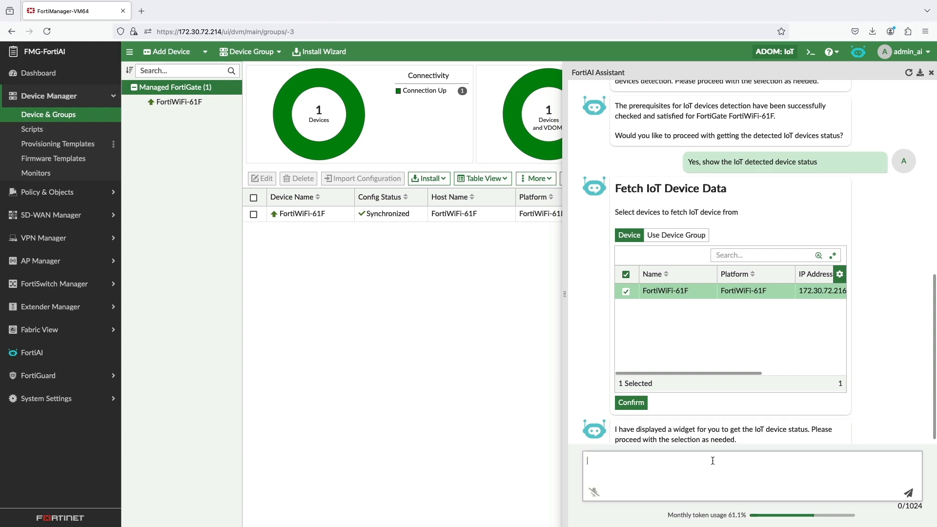
{"action": "left_click", "coordinate": [630, 402]}
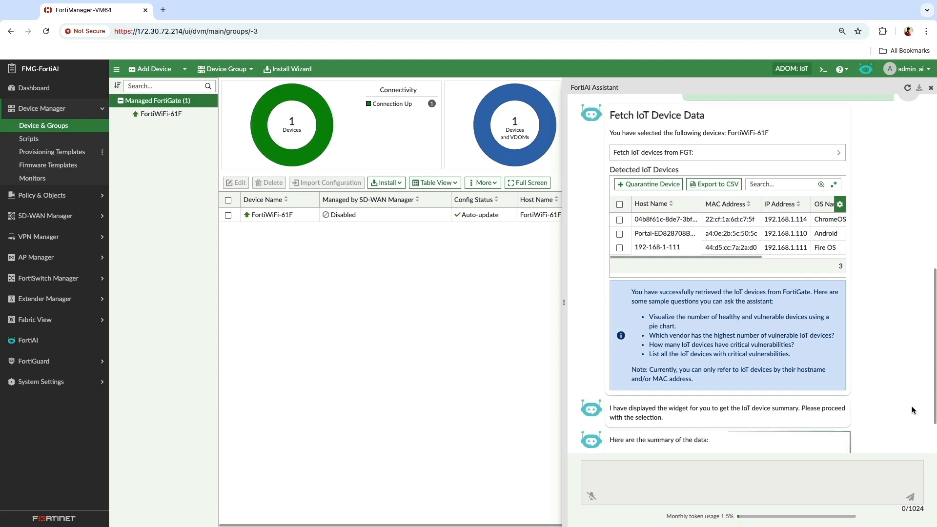
Review the fetched devices and ask how many IoT devices have critical vulnerabilities
{"action": "scroll", "scroll_direction": "down", "scroll_amount": 3}
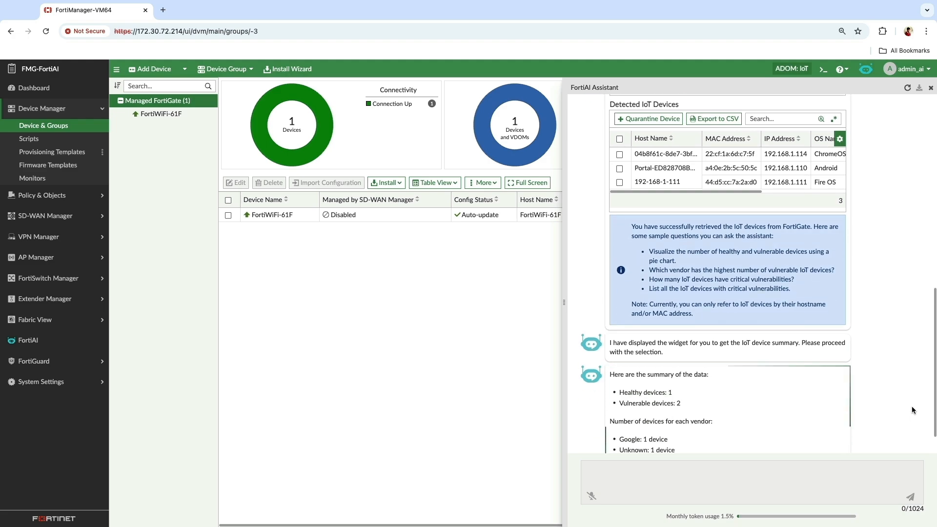
{"action": "scroll", "scroll_direction": "down", "scroll_amount": 3}
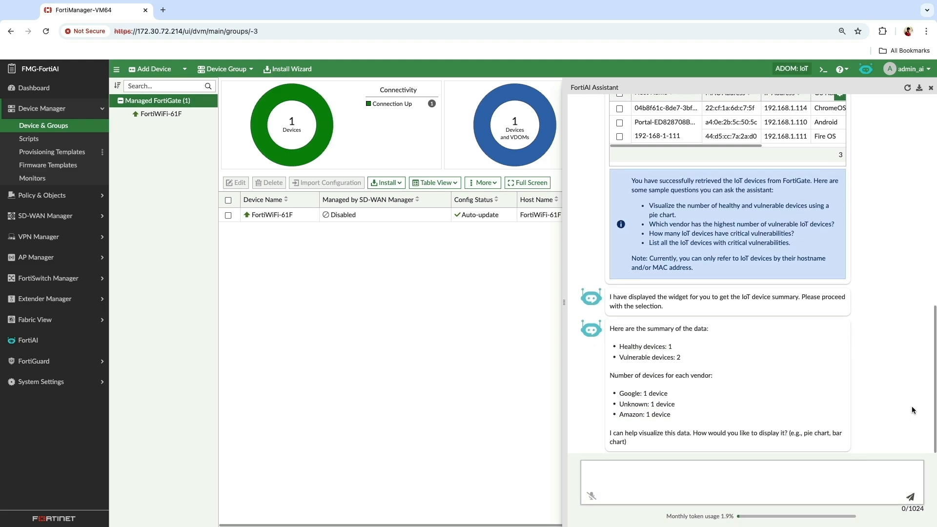
{"action": "left_click", "coordinate": [746, 468]}
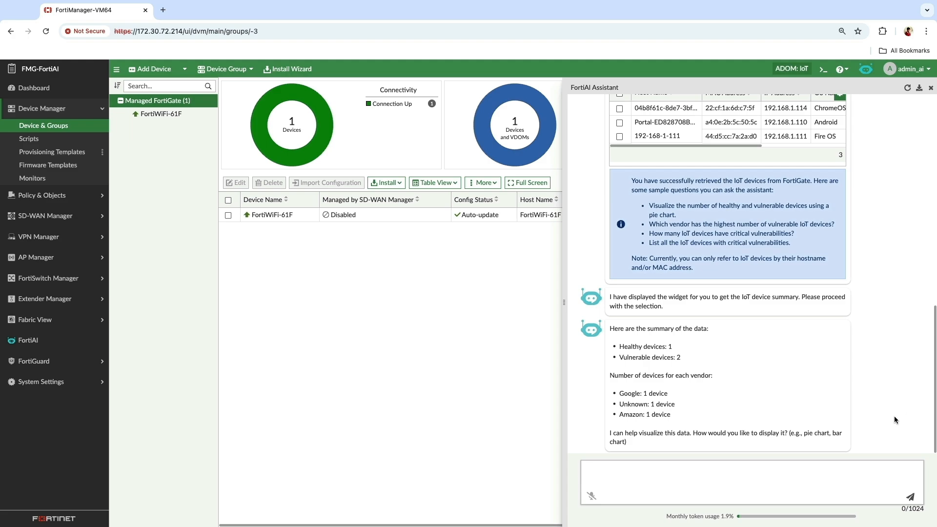
{"action": "type", "text": "how many IOT devices have critical vulnerbilities"}
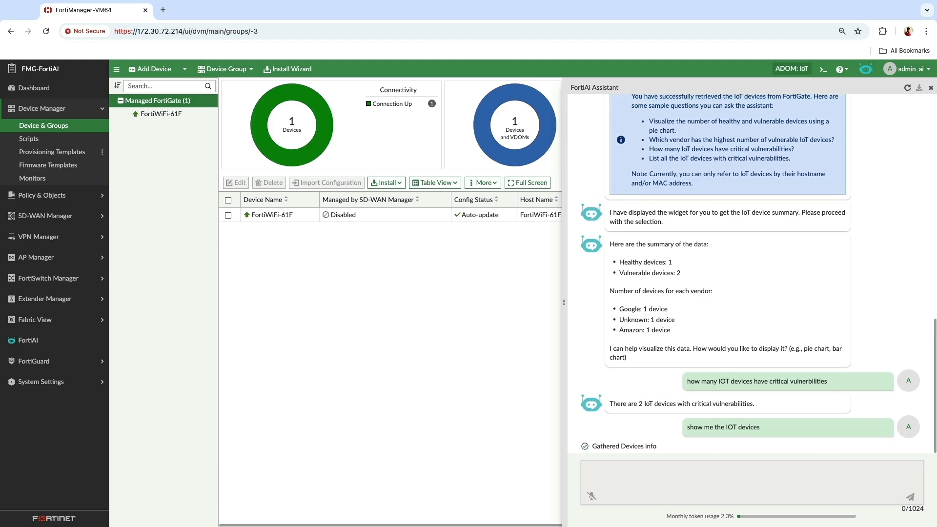
Scroll the chat to read both critically vulnerable devices, their CVEs and the pie chart
{"action": "scroll", "scroll_direction": "down", "scroll_amount": 3}
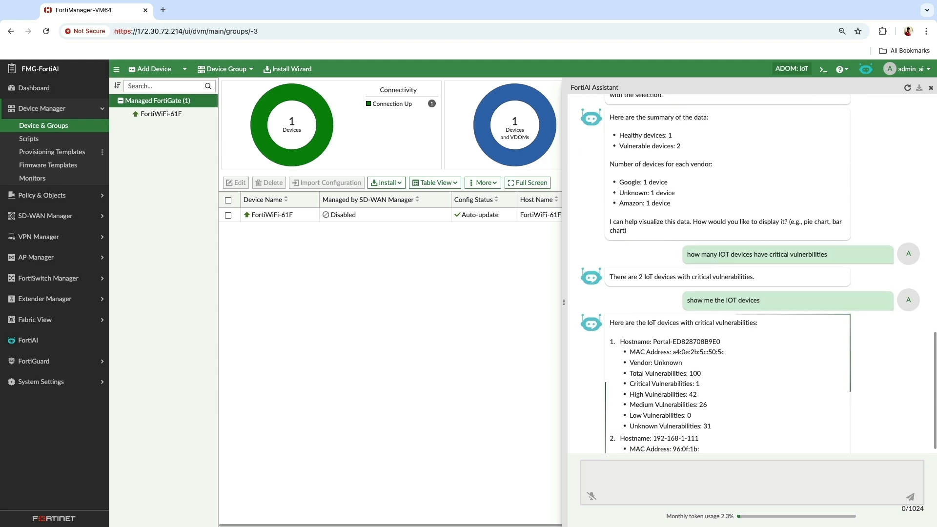
{"action": "scroll", "scroll_direction": "down", "scroll_amount": 3}
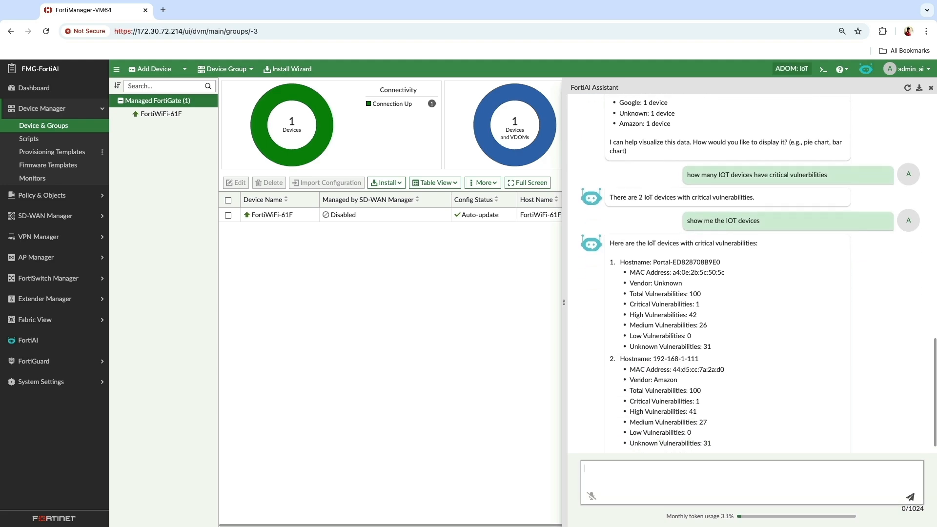
{"action": "scroll", "scroll_direction": "down", "scroll_amount": 3}
{"action": "type", "text": "diaplay the data in pie chart"}
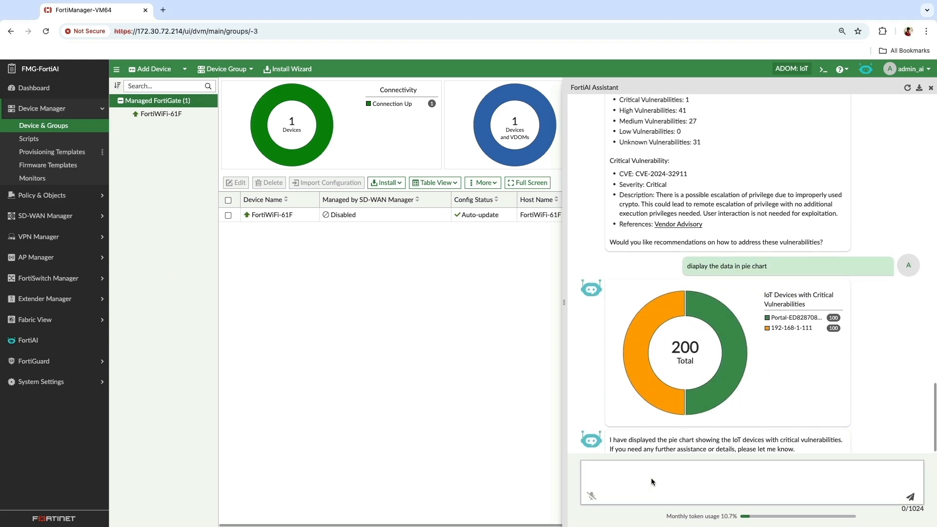
Type a request asking FortiAI to generate the vulnerable IoT device report
{"action": "scroll", "scroll_direction": "up", "scroll_amount": 3}
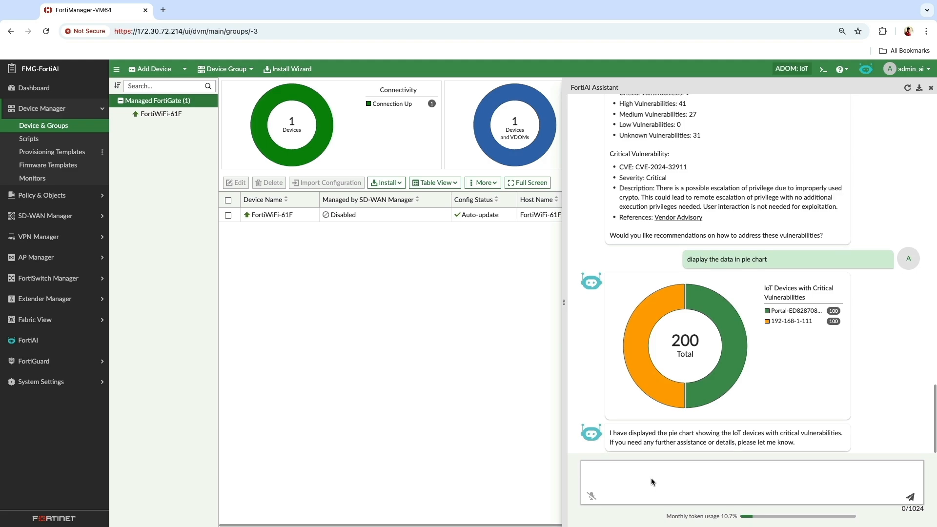
{"action": "type", "text": "please g"}
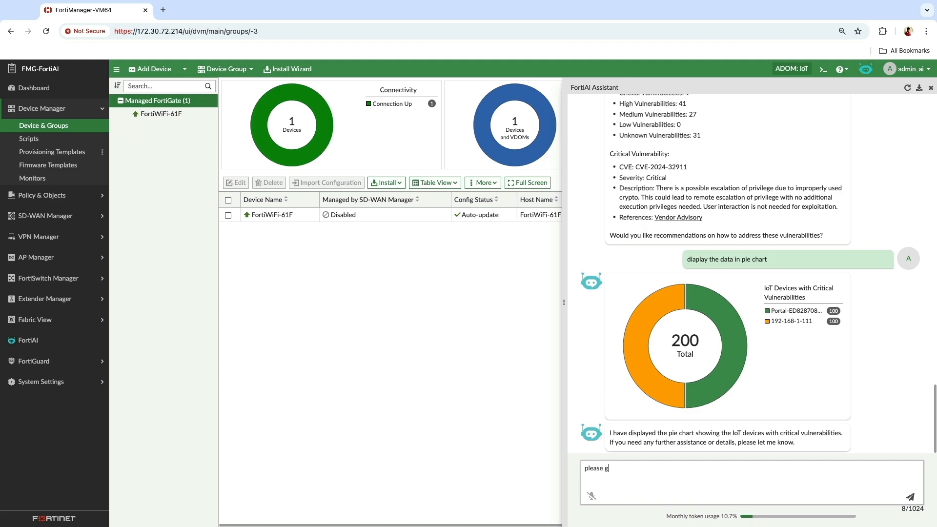
{"action": "type", "text": "enerate the"}
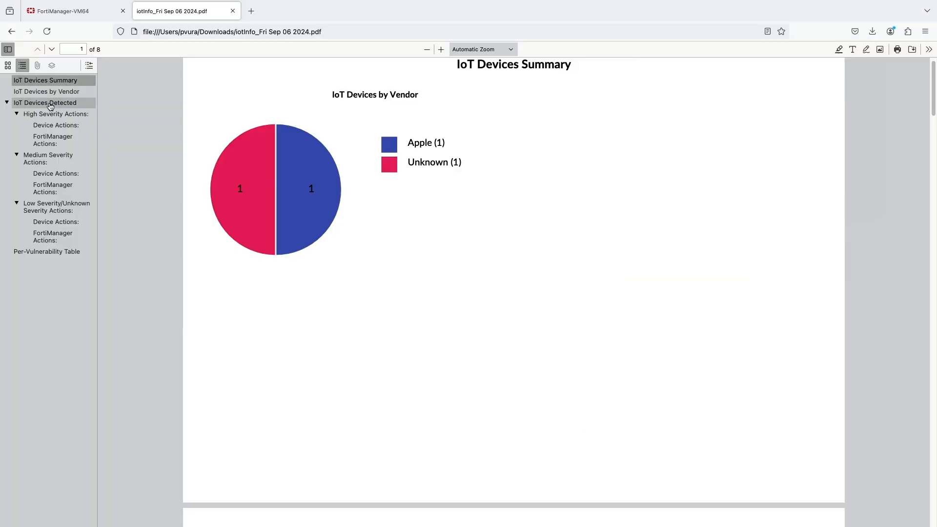
Jump to the PDF report's IoT Devices Detected section and scroll through its pages
{"action": "left_click", "coordinate": [56, 125]}
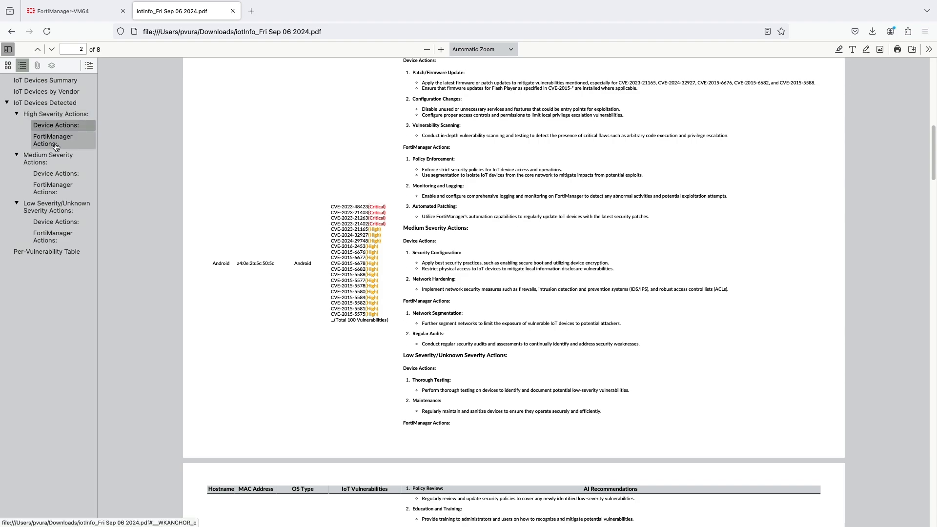
{"action": "scroll", "scroll_direction": "down", "scroll_amount": 3}
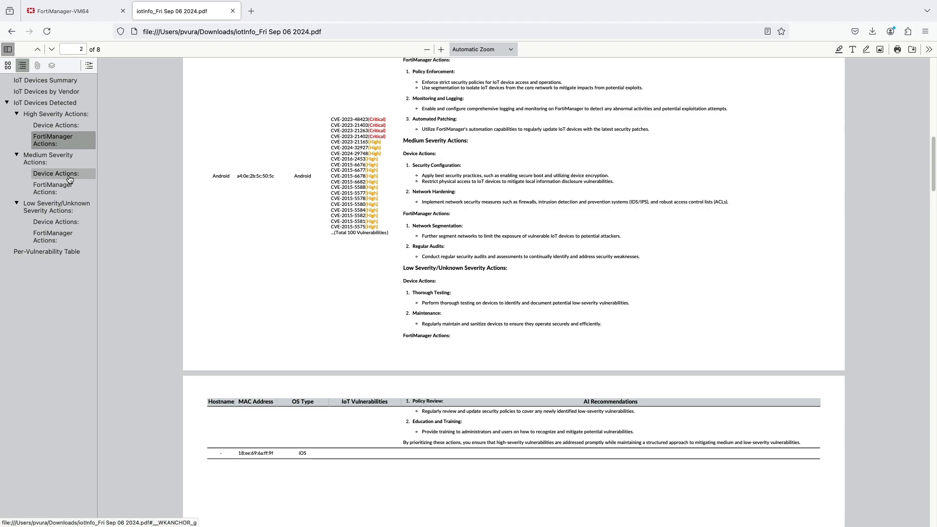
{"action": "mouse_move", "coordinate": [374, 172]}
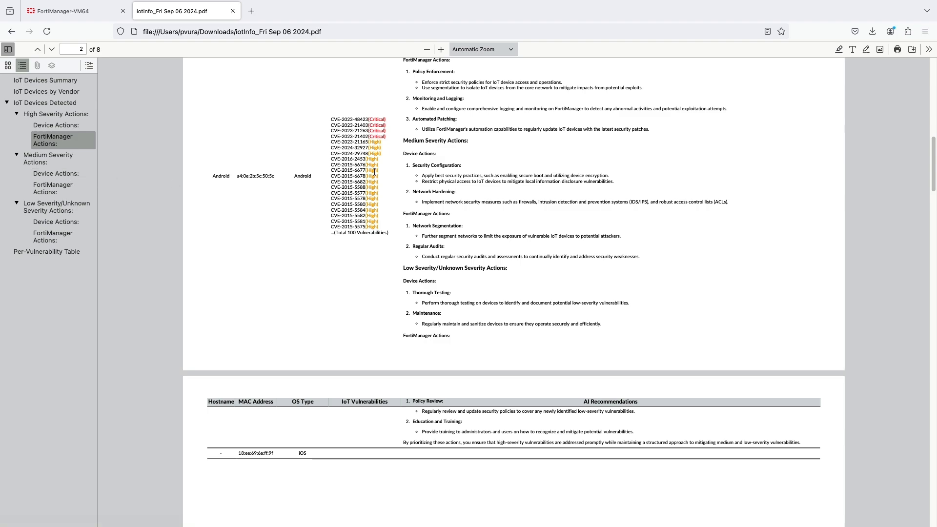
{"action": "mouse_move", "coordinate": [421, 409]}
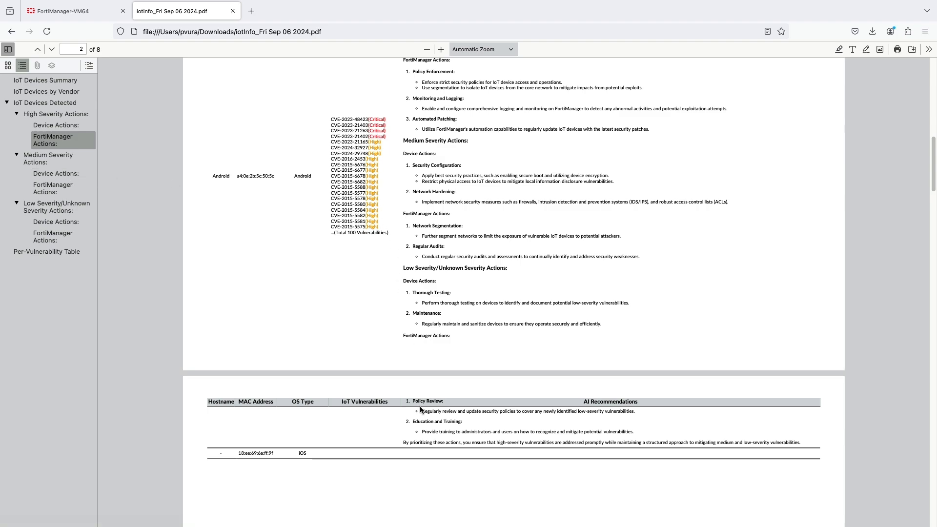
{"action": "left_click", "coordinate": [72, 10]}
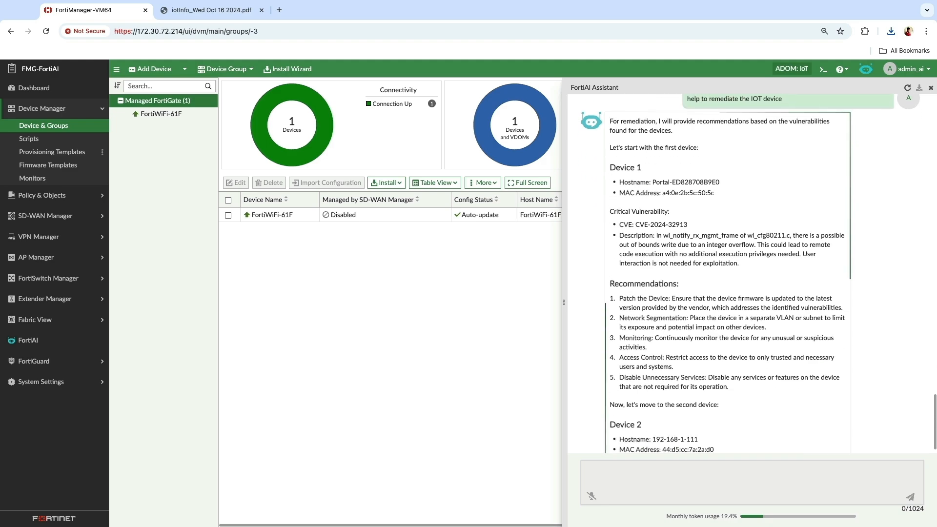
{"action": "scroll", "scroll_direction": "down", "scroll_amount": 3}
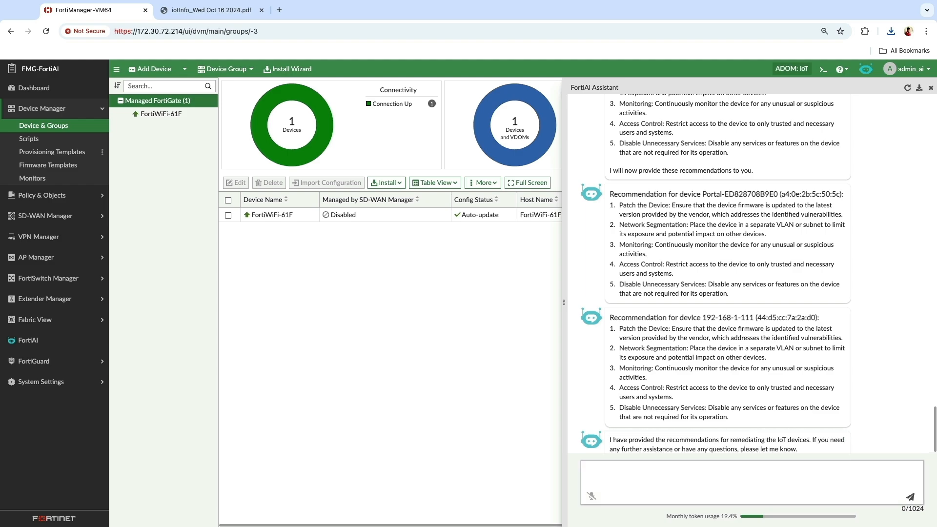
{"action": "left_click", "coordinate": [747, 481]}
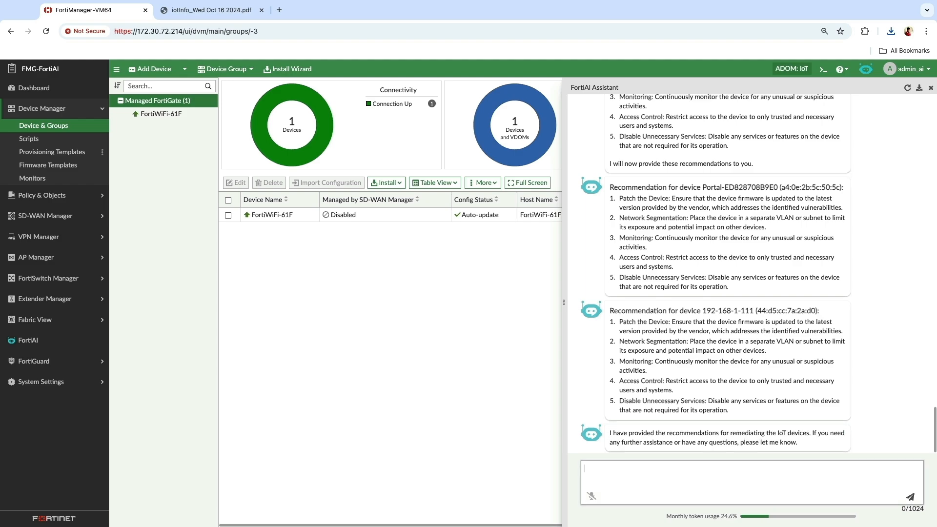
Ask FortiAI to quarantine device 1 and confirm quarantining Portal-ED828708B9E0
{"action": "type", "text": "quarantine the"}
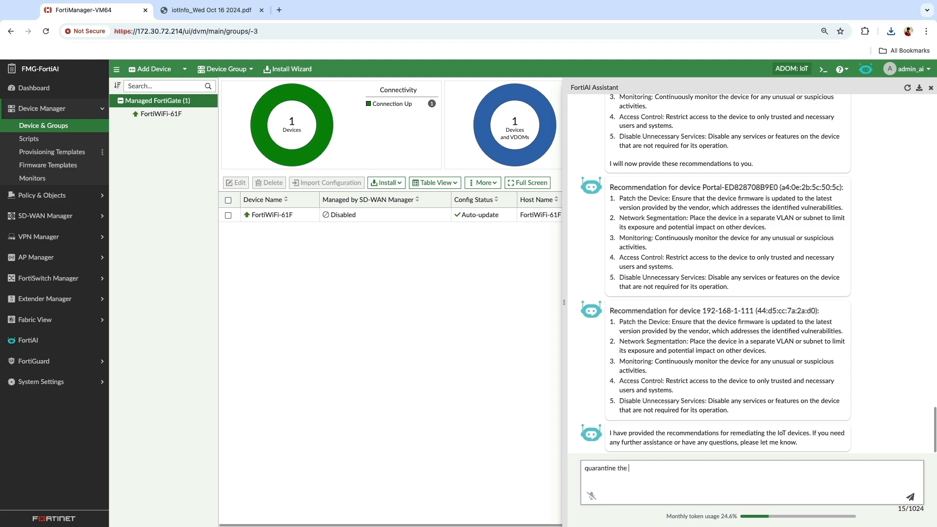
{"action": "type", "text": "device 1"}
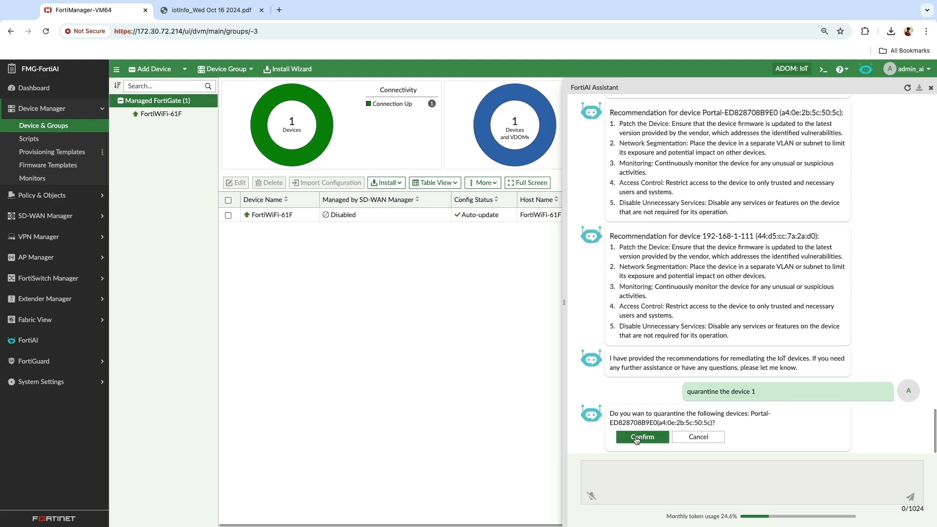
{"action": "left_click", "coordinate": [642, 437]}
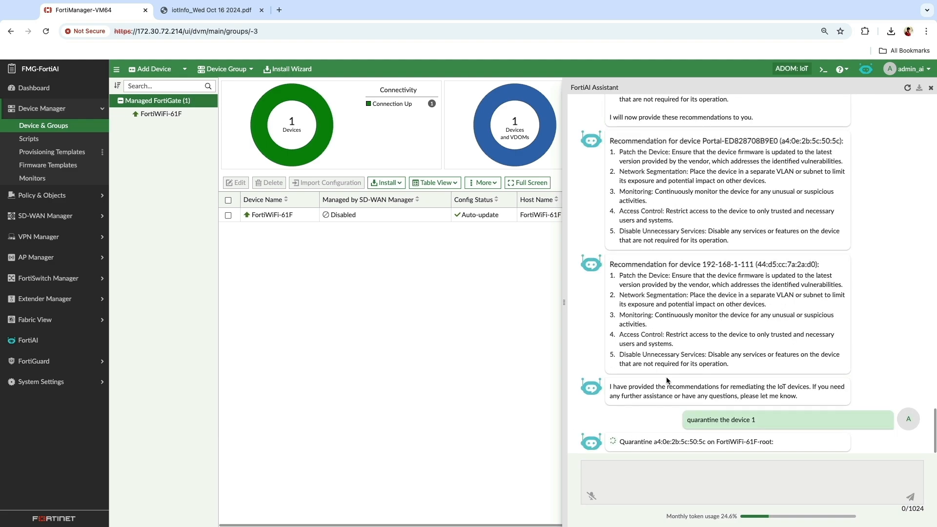
{"action": "left_click", "coordinate": [327, 10]}
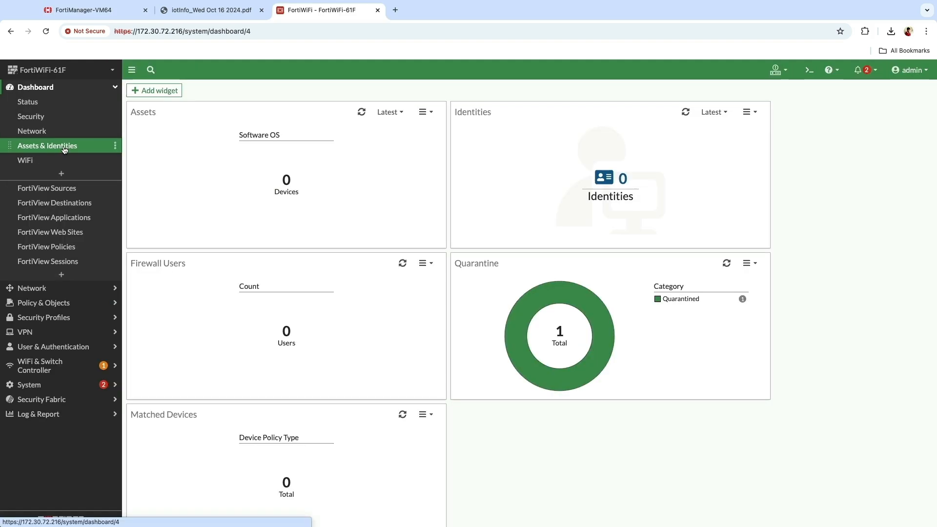
{"action": "mouse_move", "coordinate": [531, 316]}
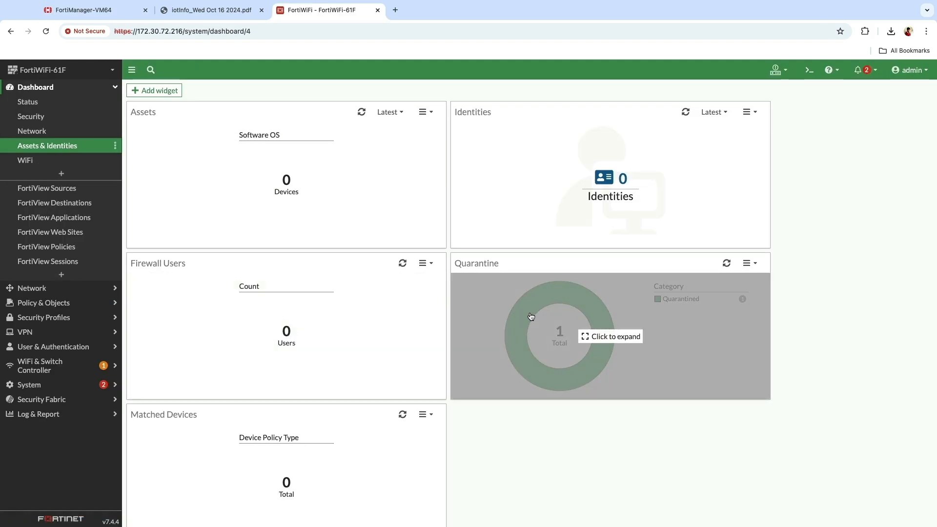
Expand the Quarantine widget and view Portal-ED828708B9E0's device details
{"action": "left_click", "coordinate": [609, 336]}
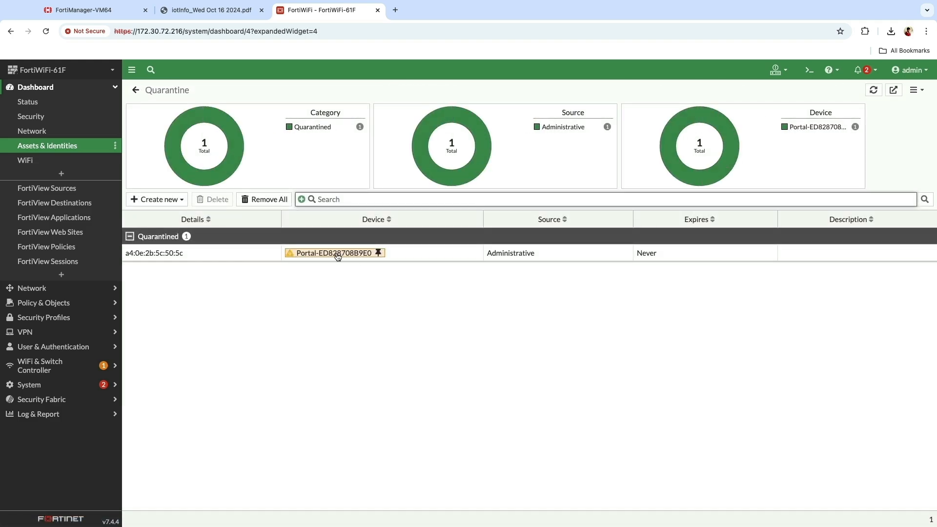
{"action": "left_click", "coordinate": [333, 252]}
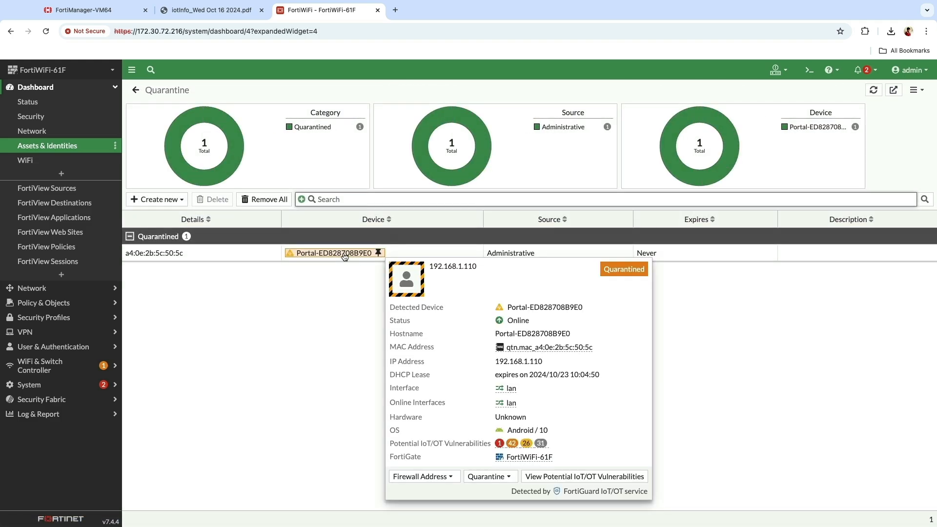